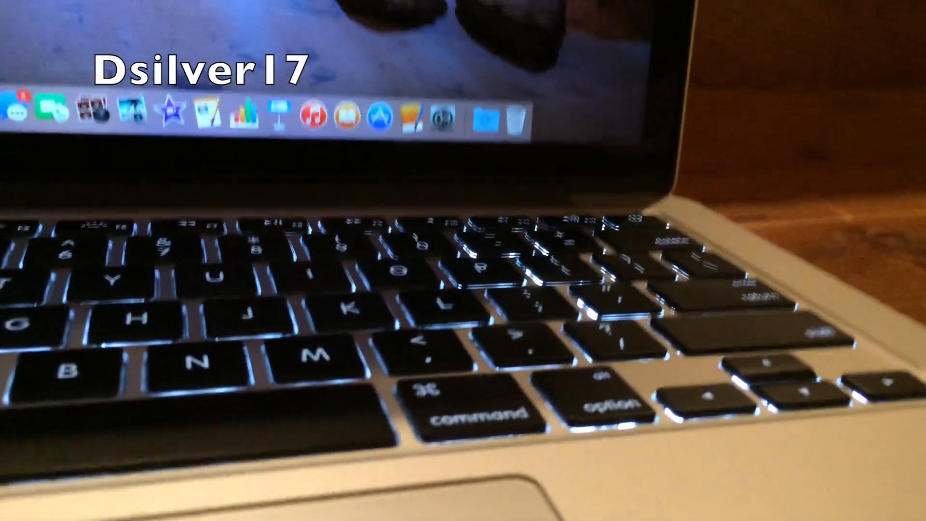
Launch the Intel (32-bit) Geekbench 3 benchmark run from the Tryout window.
{"action": "left_click", "coordinate": [584, 388]}
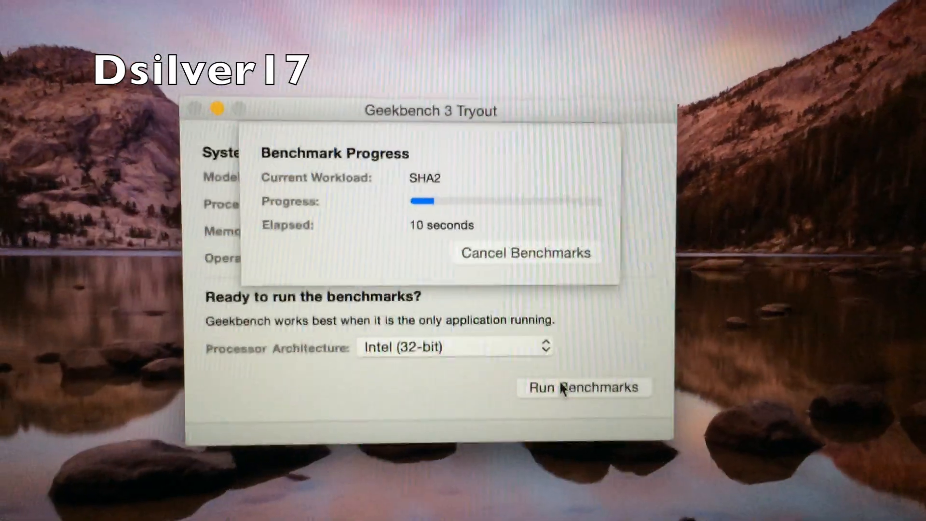